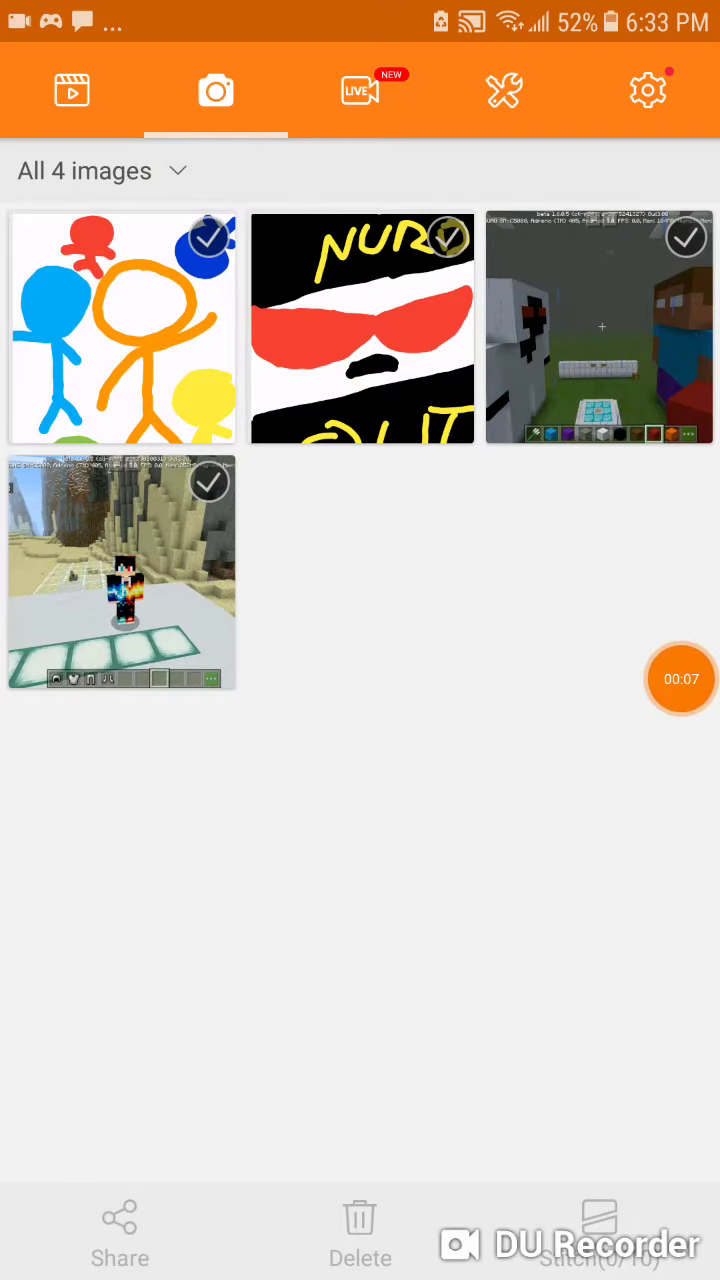
Open the third Images thumbnail, the rainy Minecraft screenshot, full-screen
click(361, 329)
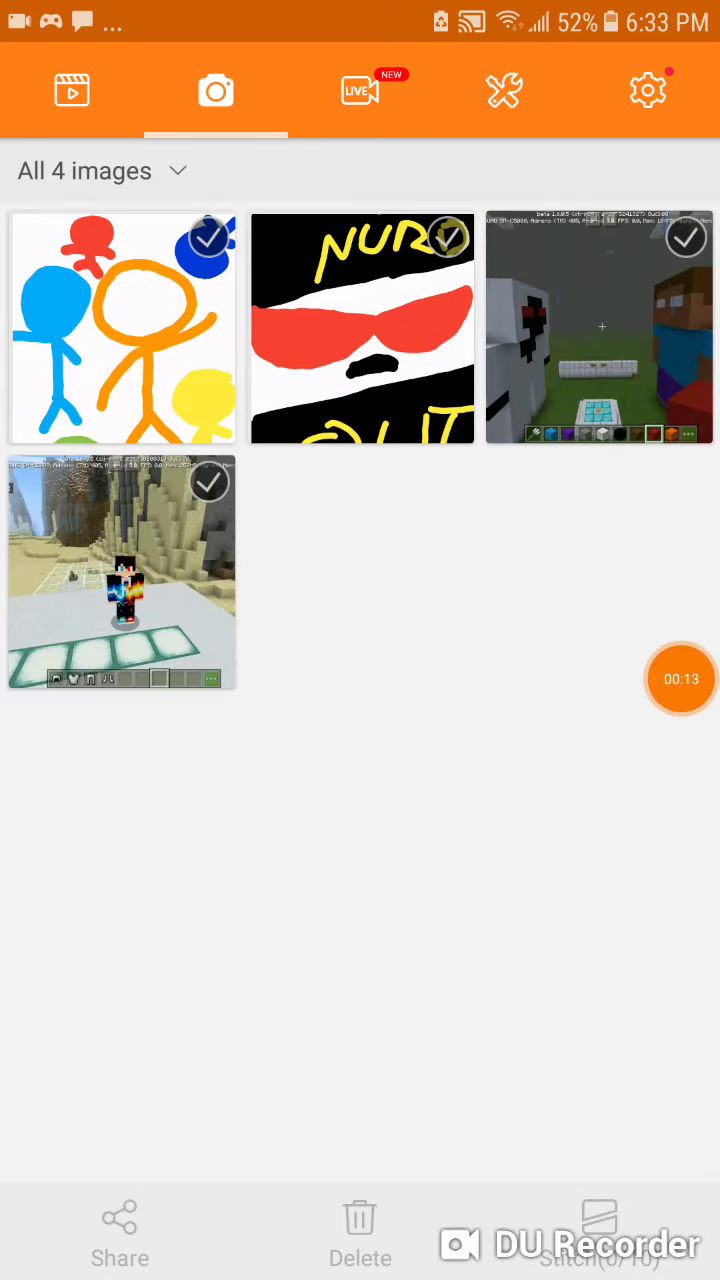
click(599, 328)
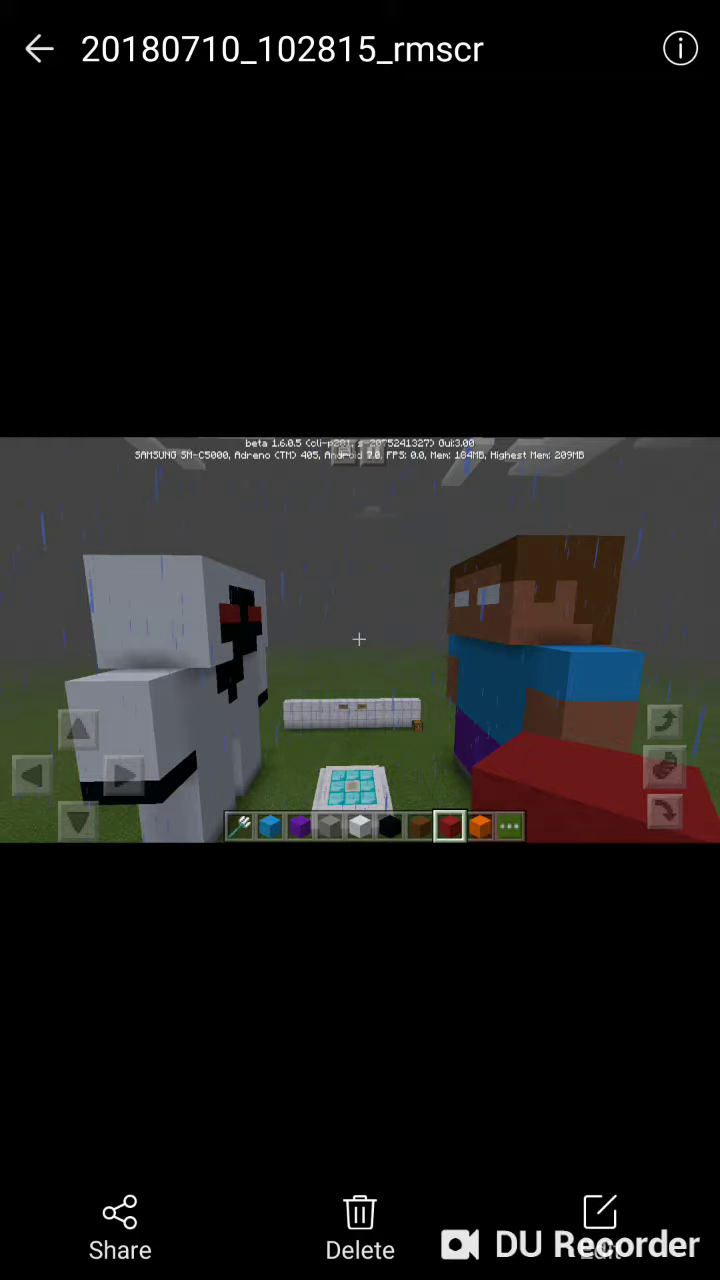
Return to the gallery and open the fourth thumbnail, the desert Minecraft screenshot
click(38, 49)
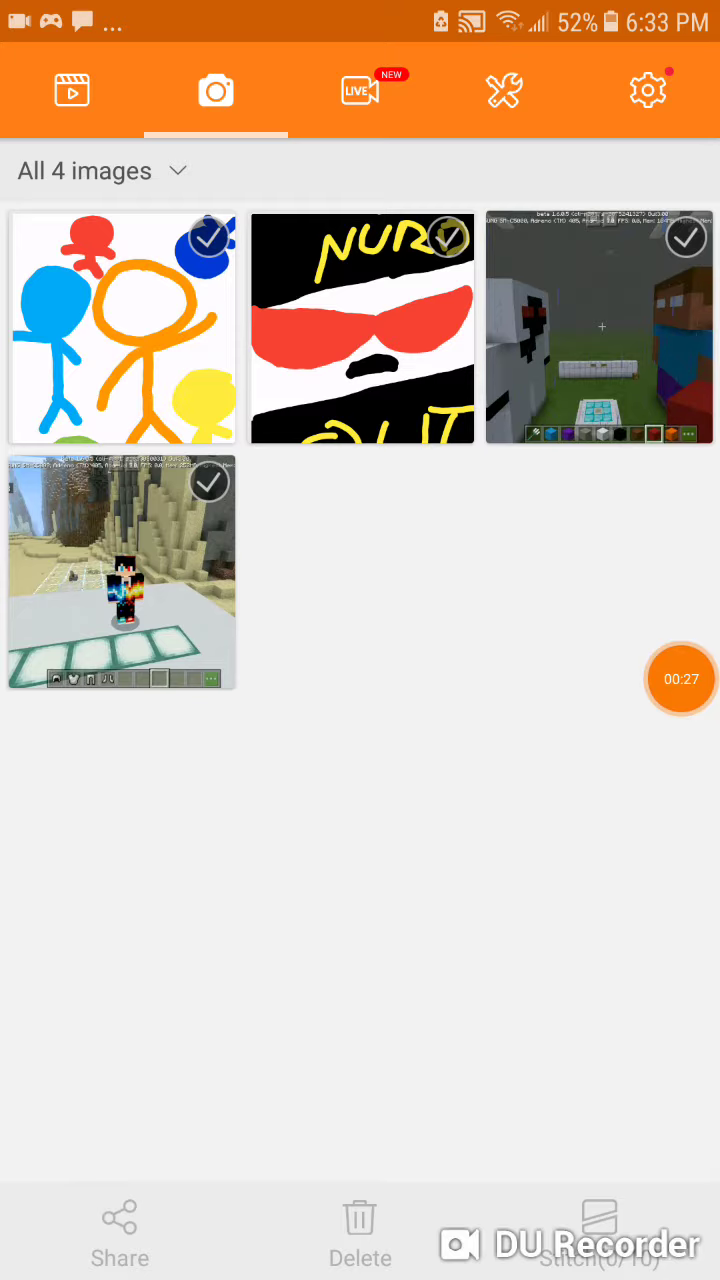
click(120, 585)
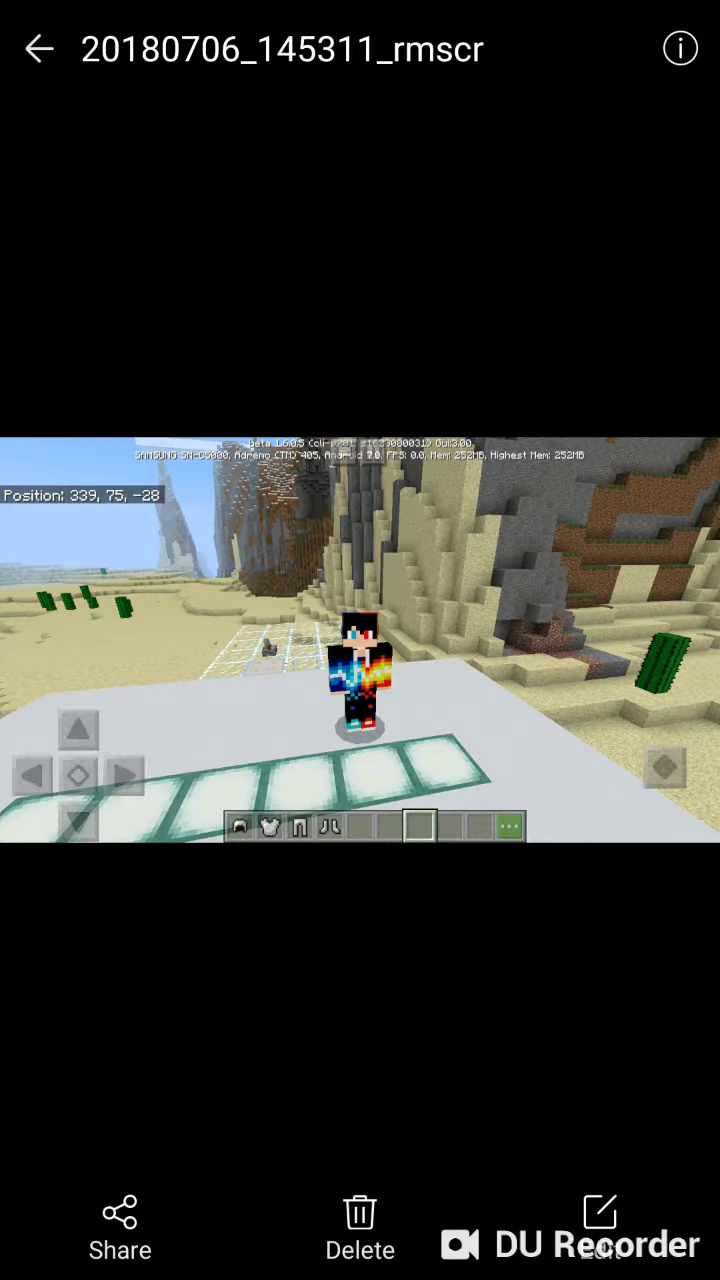
click(38, 48)
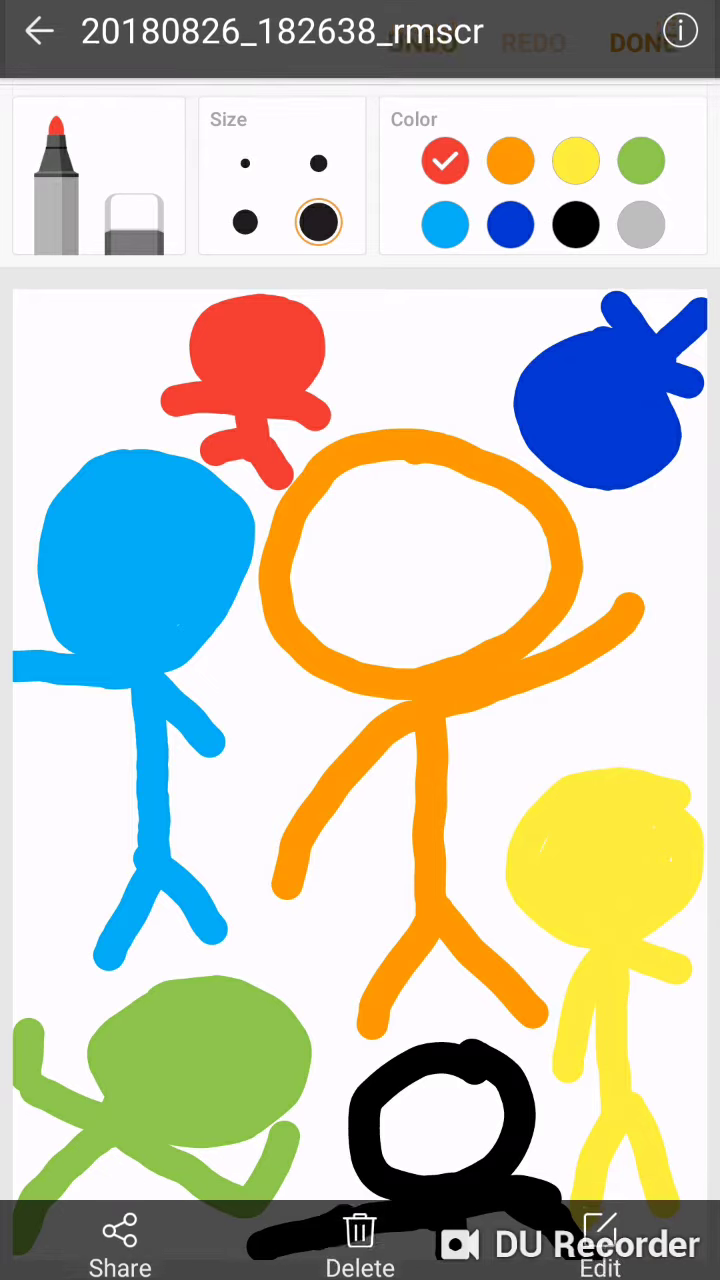
Leave the stick-figure drawing and expand the orange timer bubble's pause/stop controls
click(40, 31)
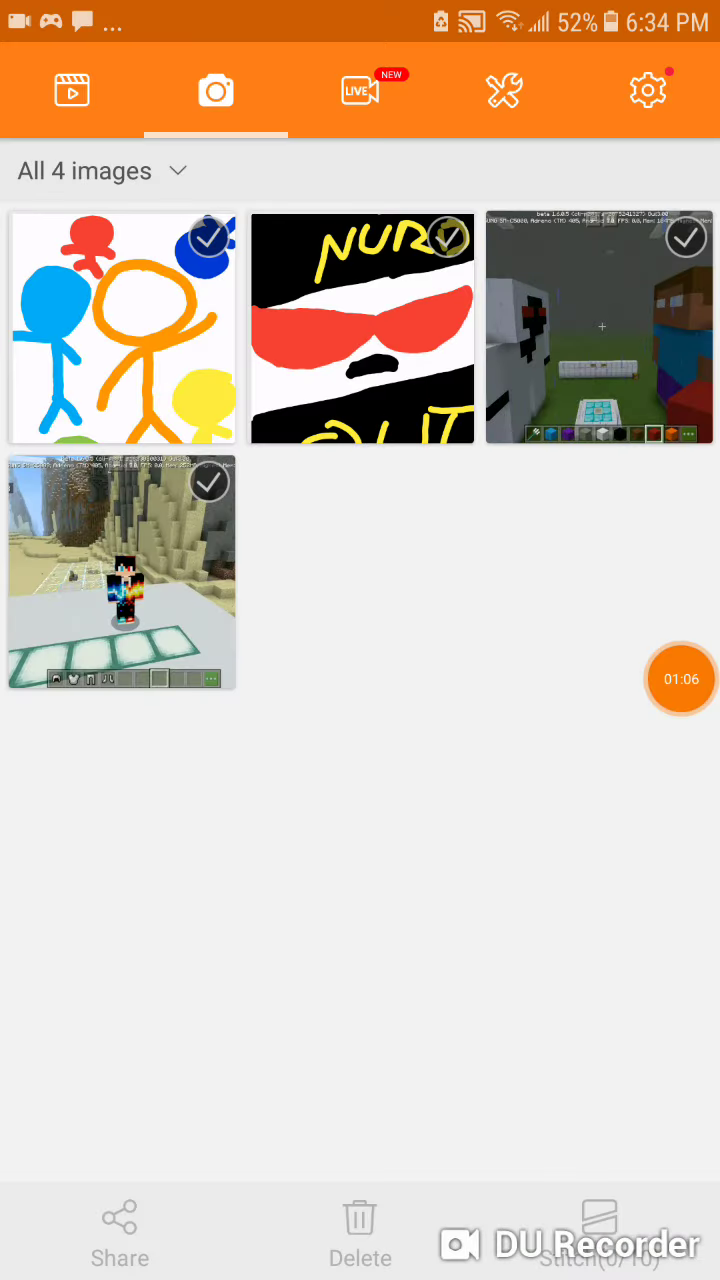
click(680, 678)
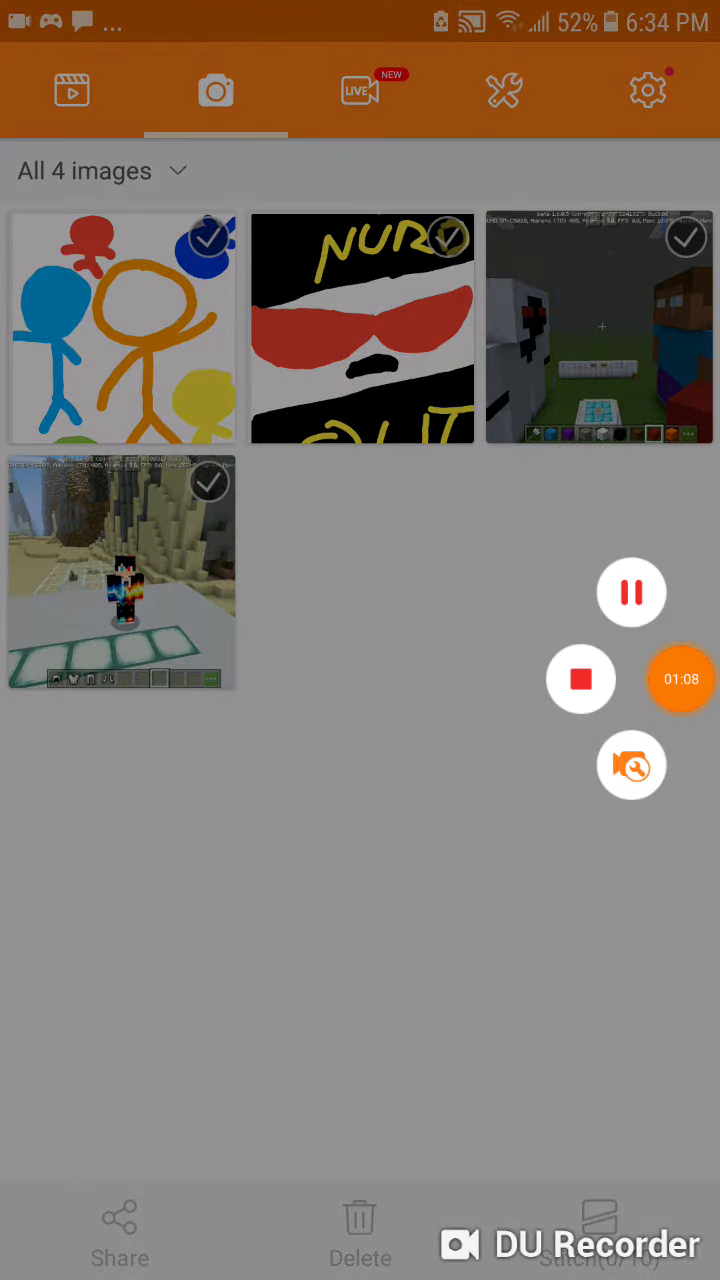